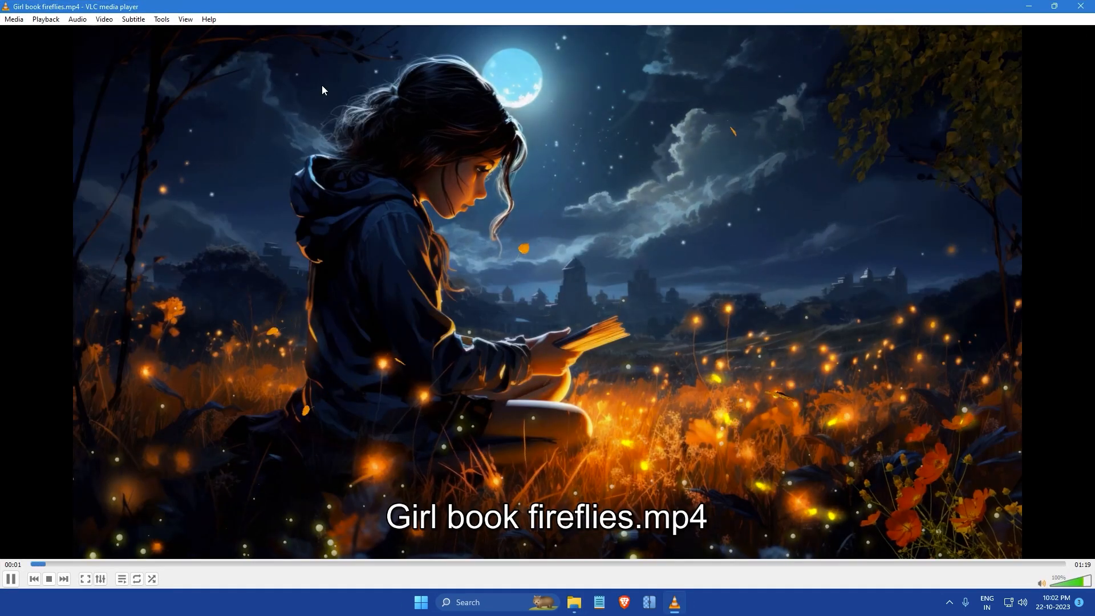
- Bring up the Adjustments and Effects window from Tools > Effects and Filters
click(161, 19)
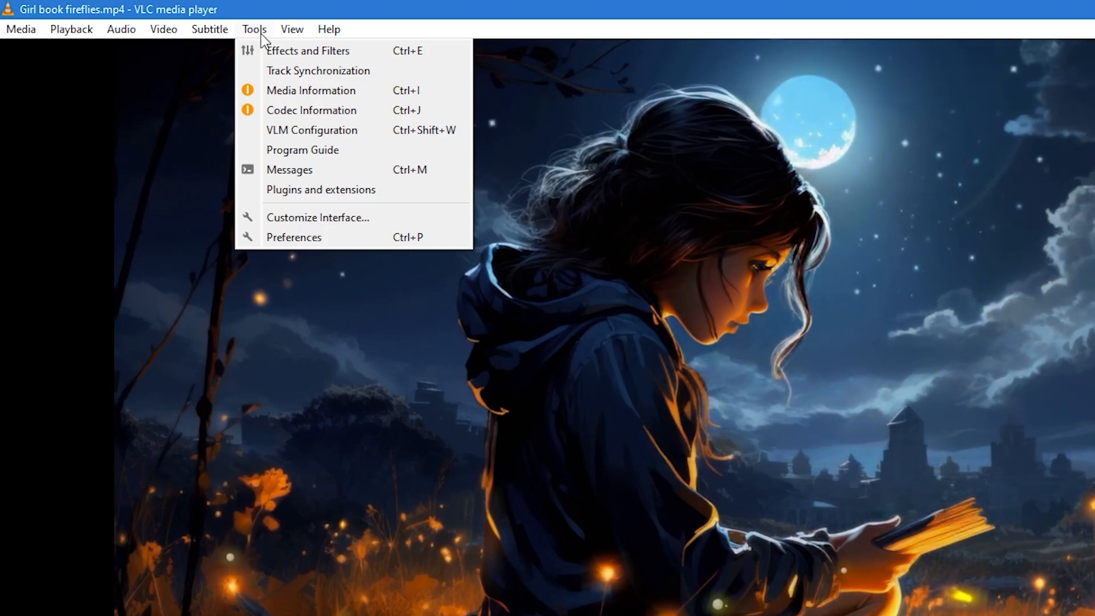
click(307, 50)
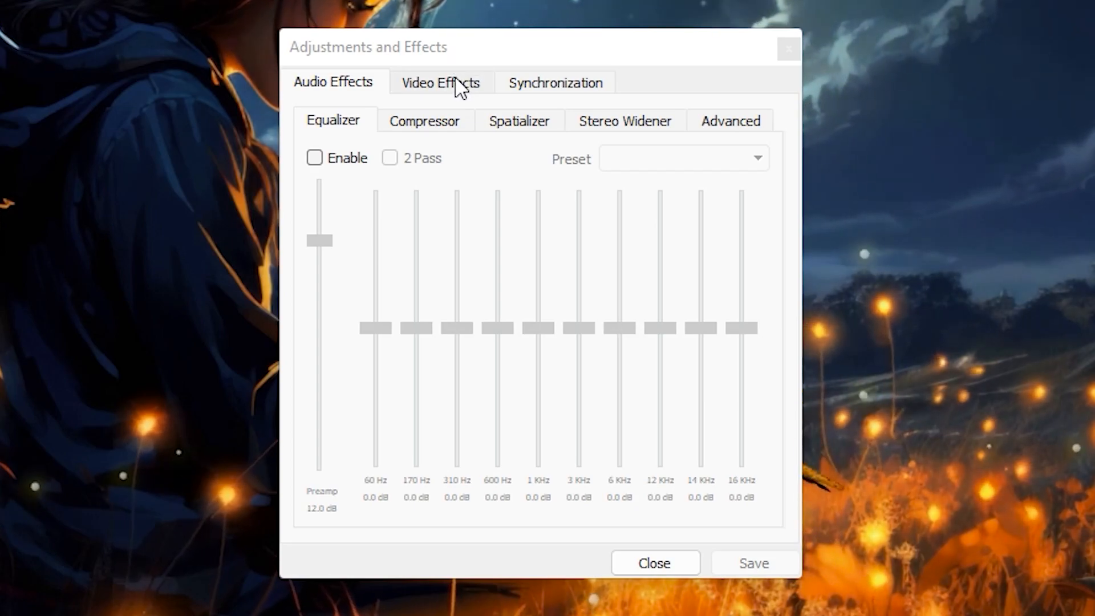
- Enable the Transform effect under Video Effects > Geometry
click(440, 82)
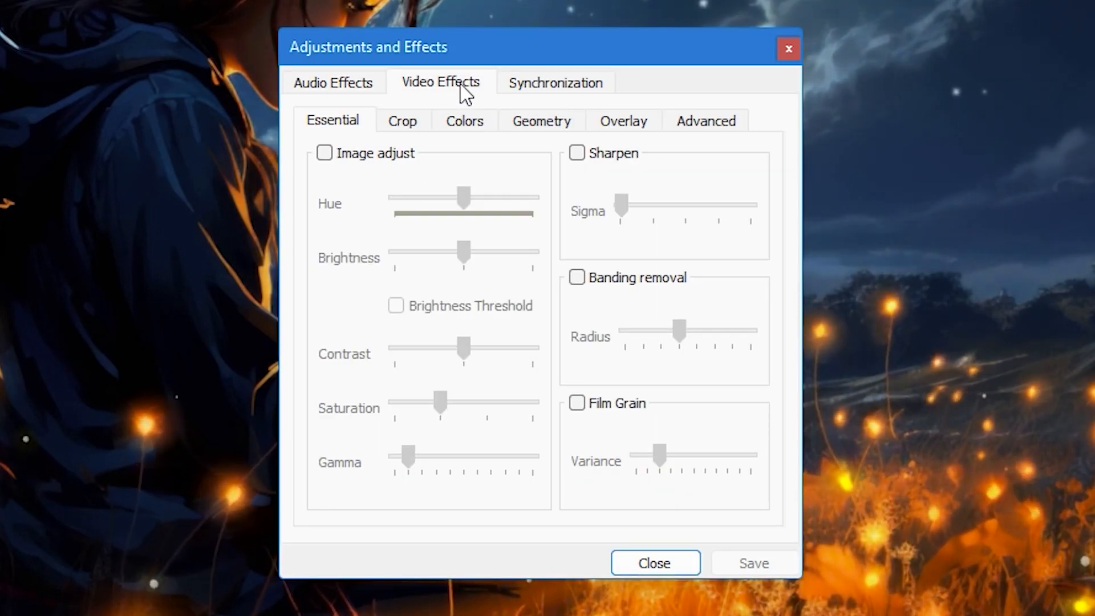
click(540, 121)
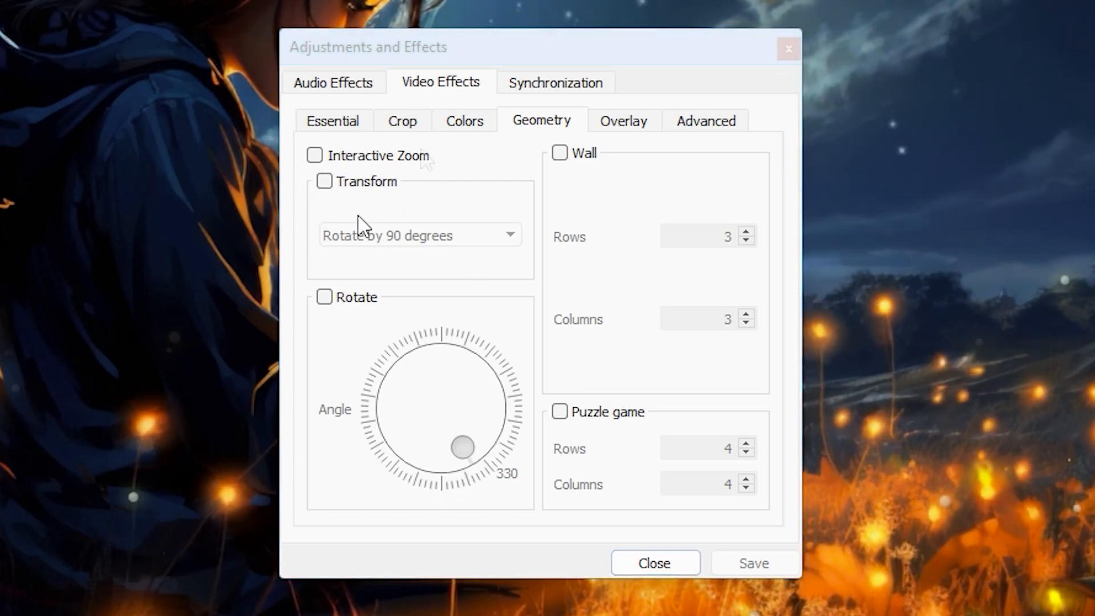
click(323, 181)
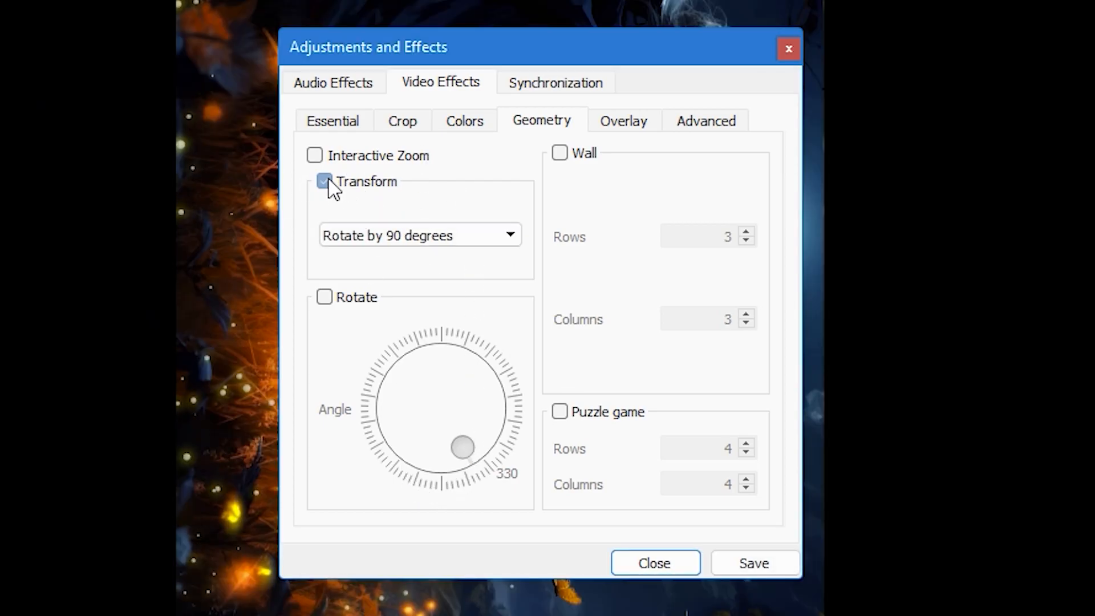
- Set the Transform mode to Flip horizontally
click(419, 235)
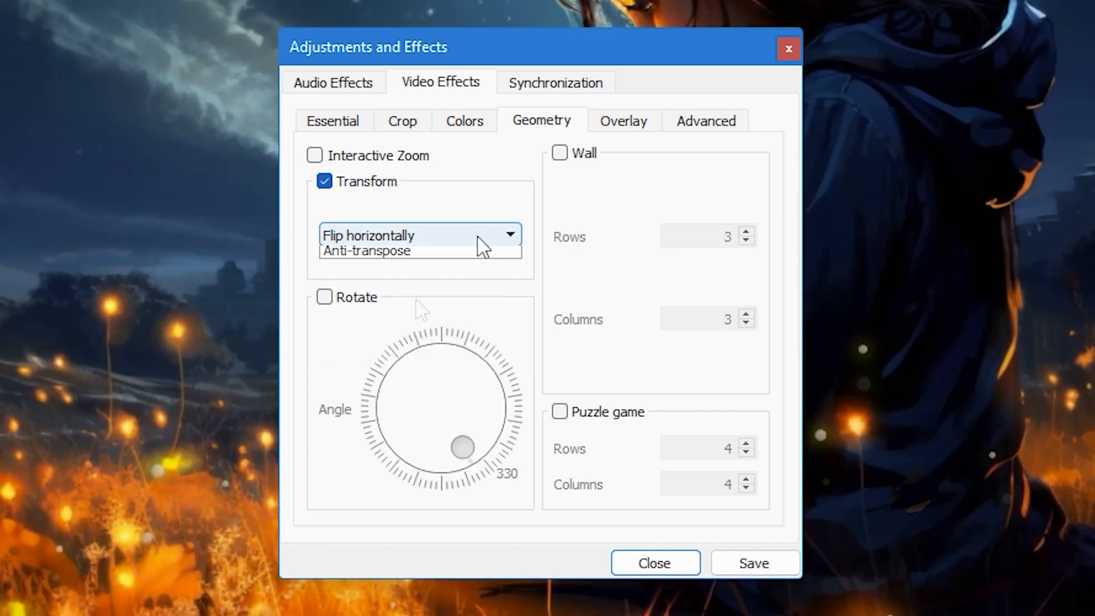
click(419, 235)
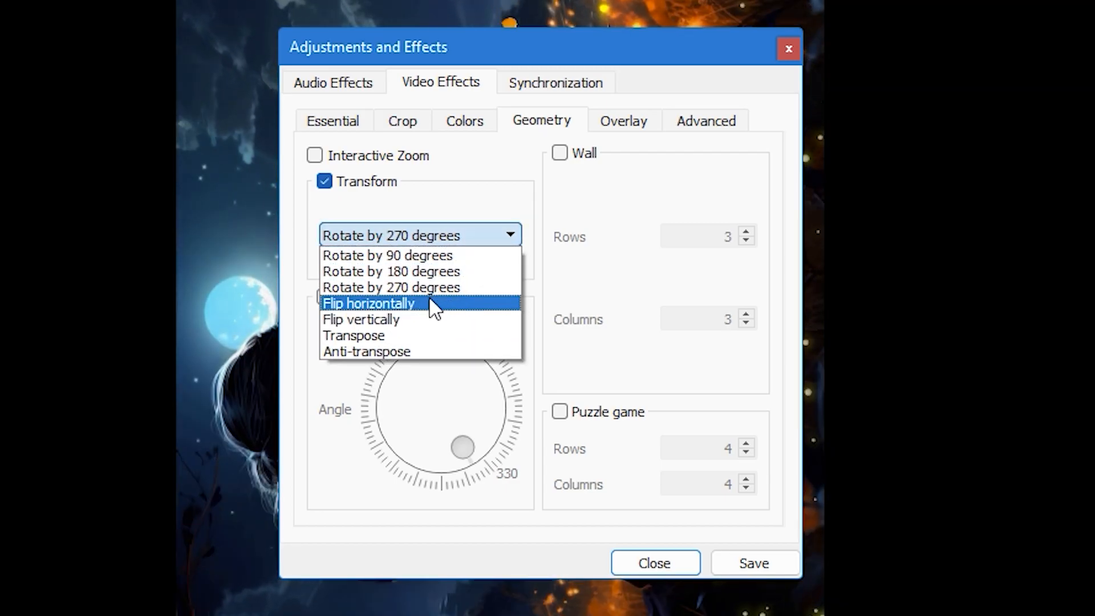
click(368, 303)
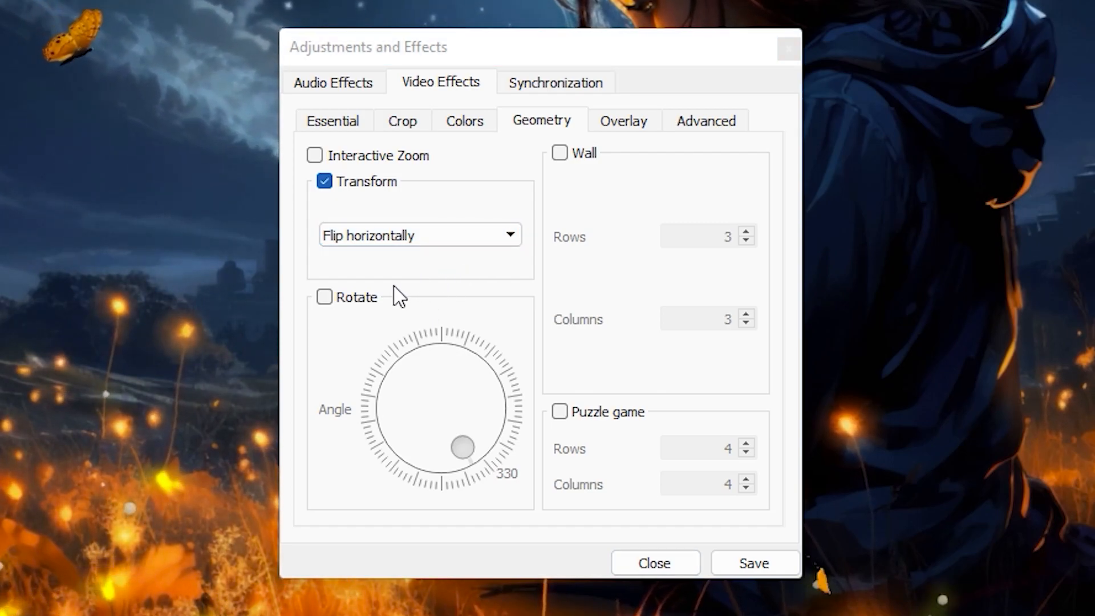
mouse_move(353, 309)
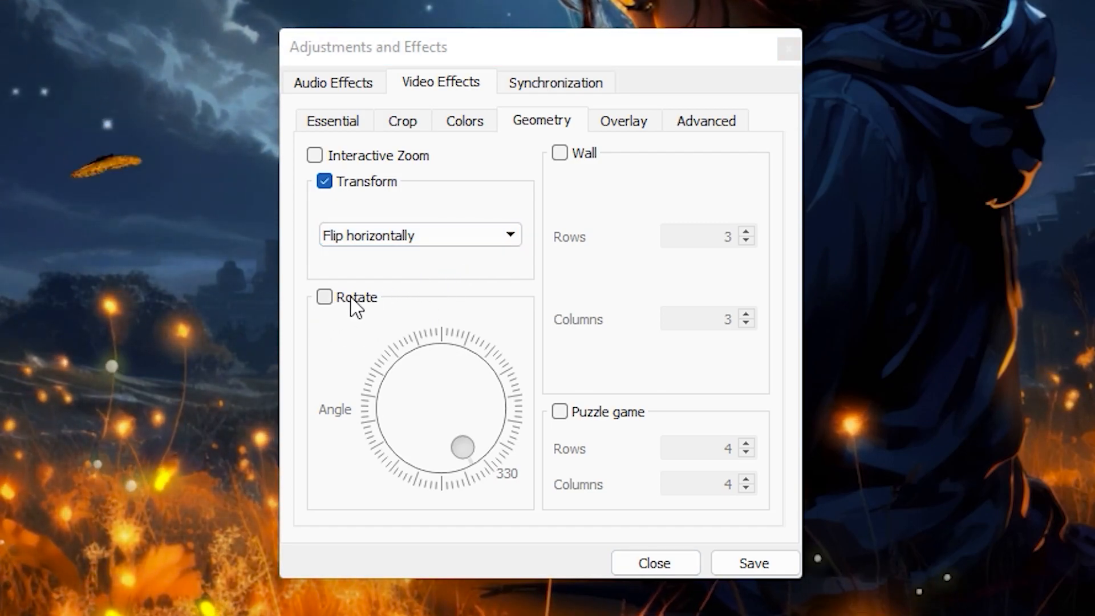
mouse_move(389, 408)
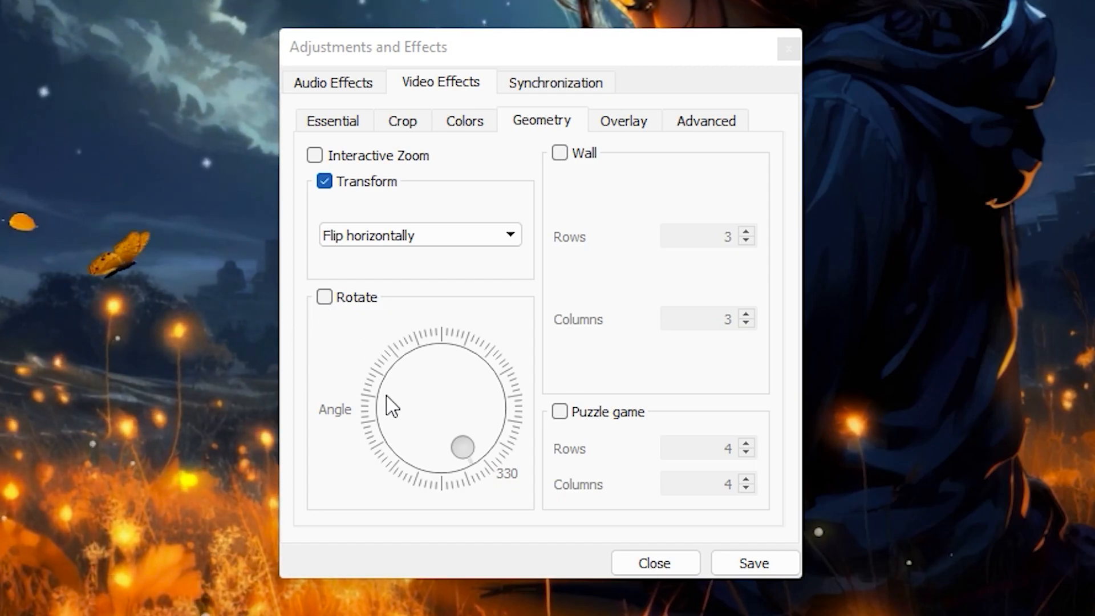
- Enable Rotate, set the angle dial to 342 degrees, and close the effects window
click(323, 297)
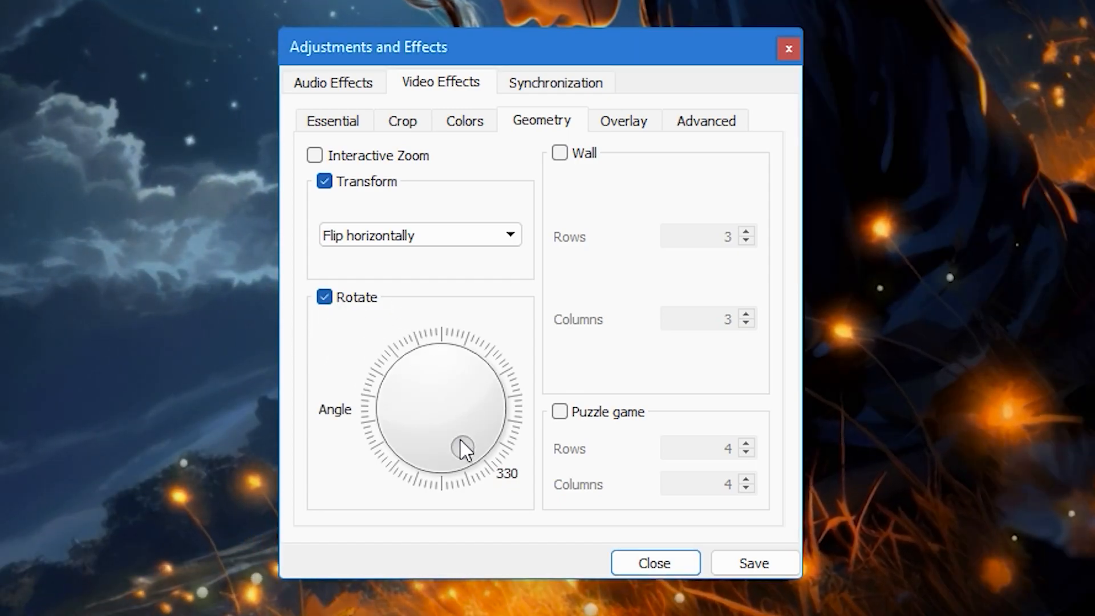
drag(464, 446, 409, 446)
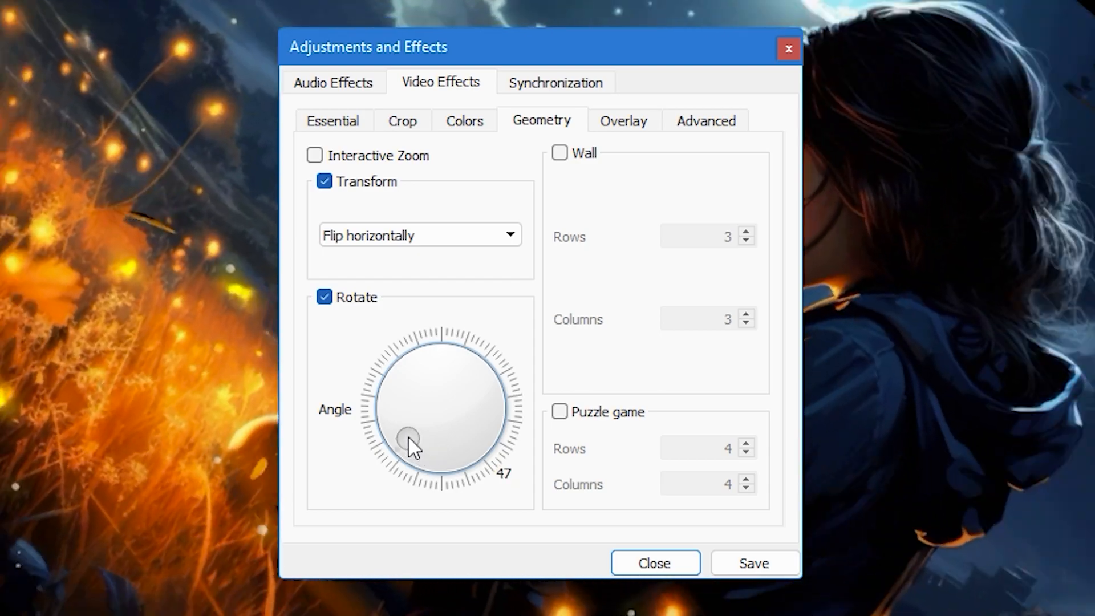
drag(408, 433, 481, 411)
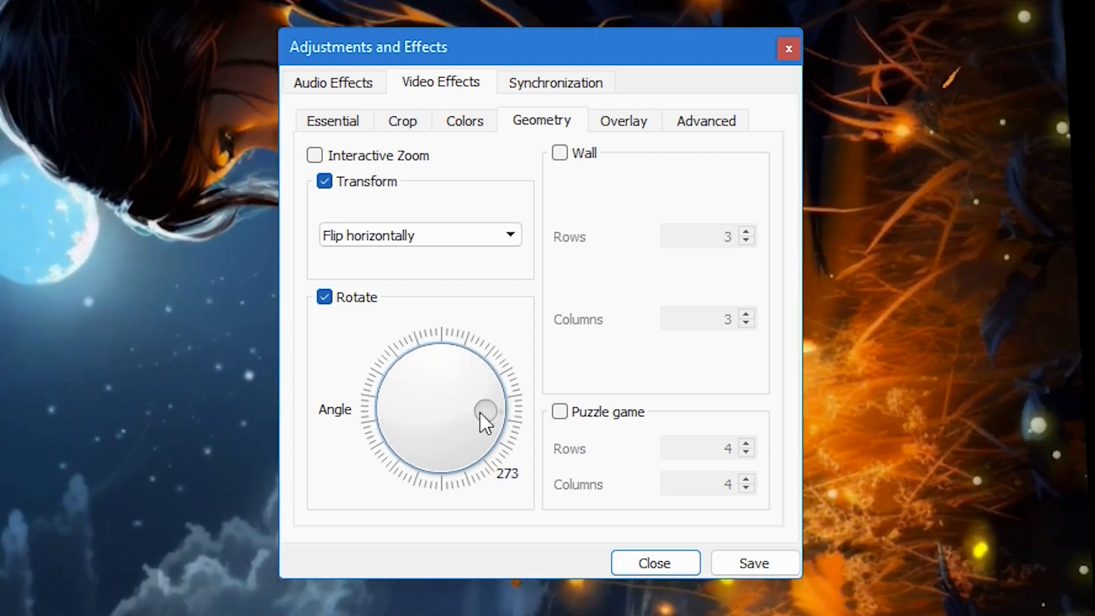
drag(478, 407, 446, 453)
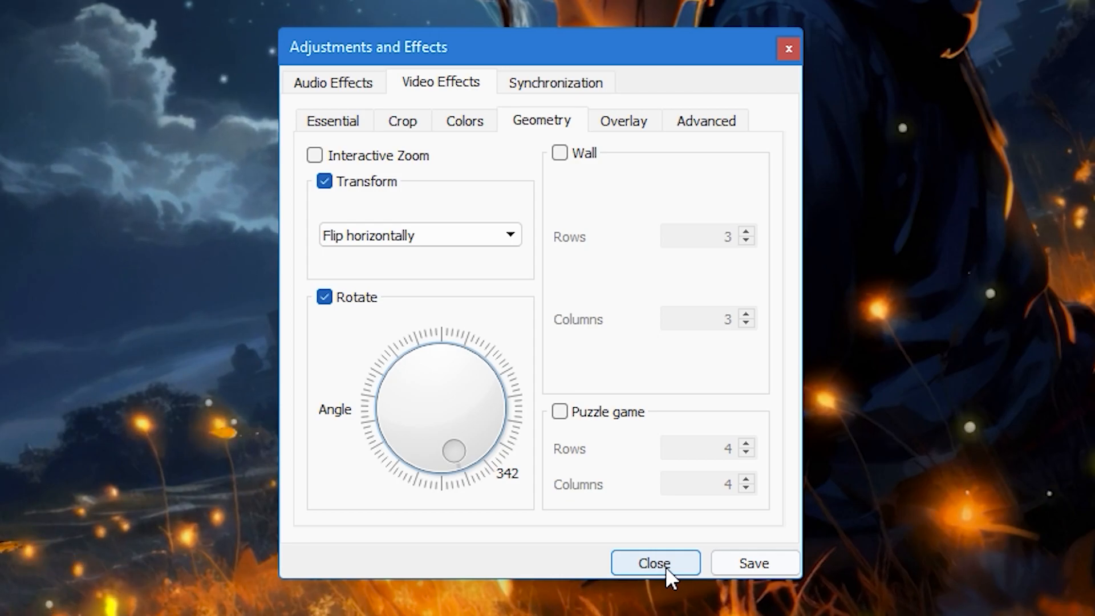
click(653, 562)
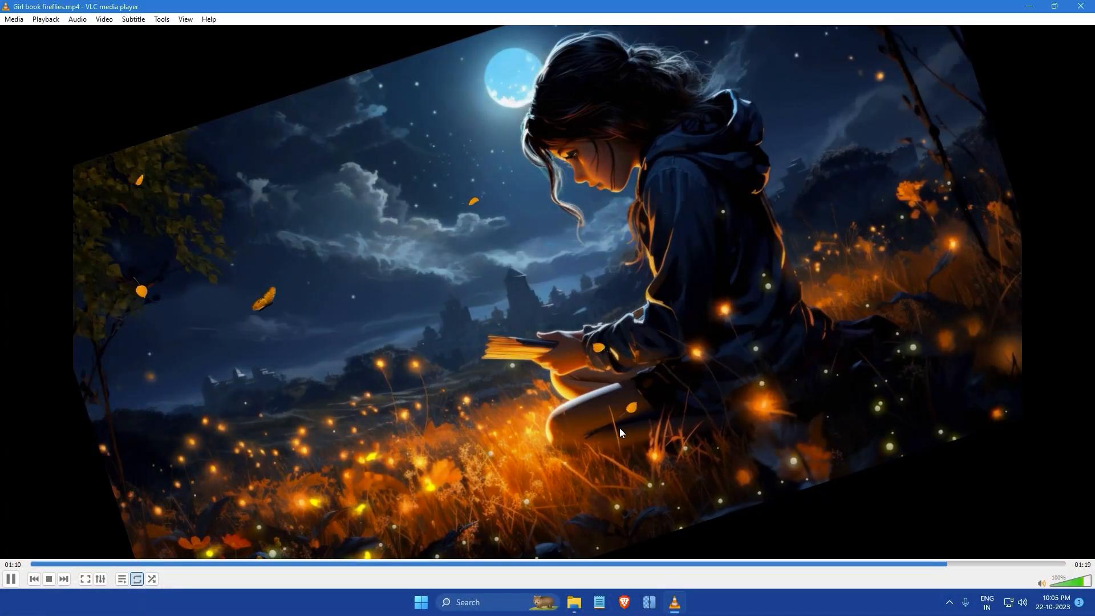